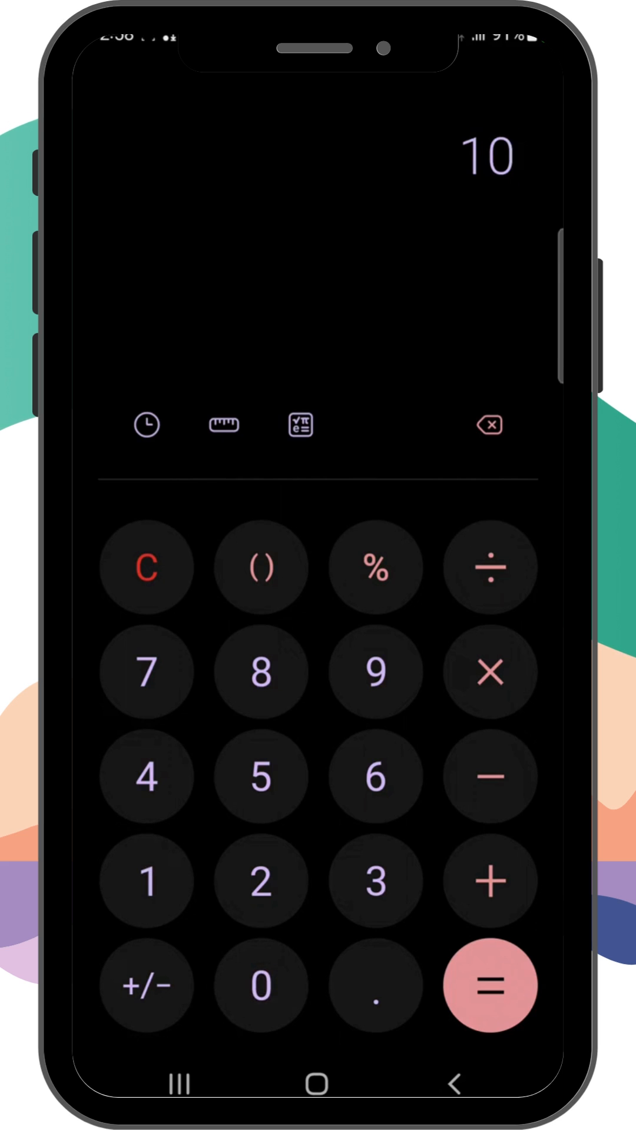
# Clear the earlier 10 from the calculator display with C
pyautogui.click(260, 775)
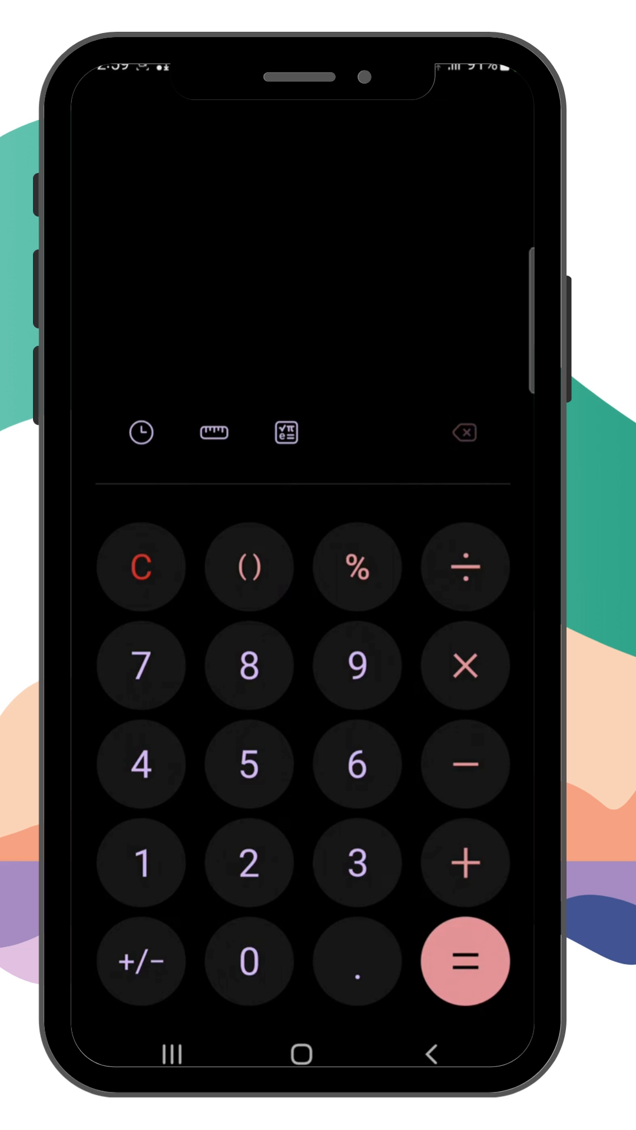
# Enter 6×15,000÷100 and evaluate it to get 900
pyautogui.click(356, 762)
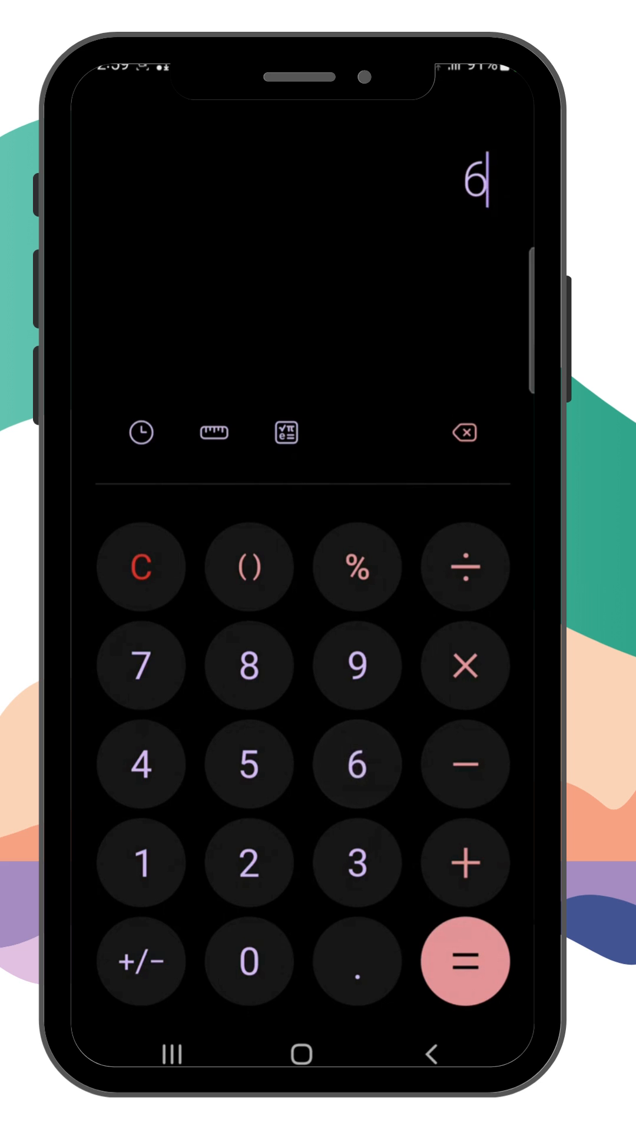
pyautogui.click(465, 664)
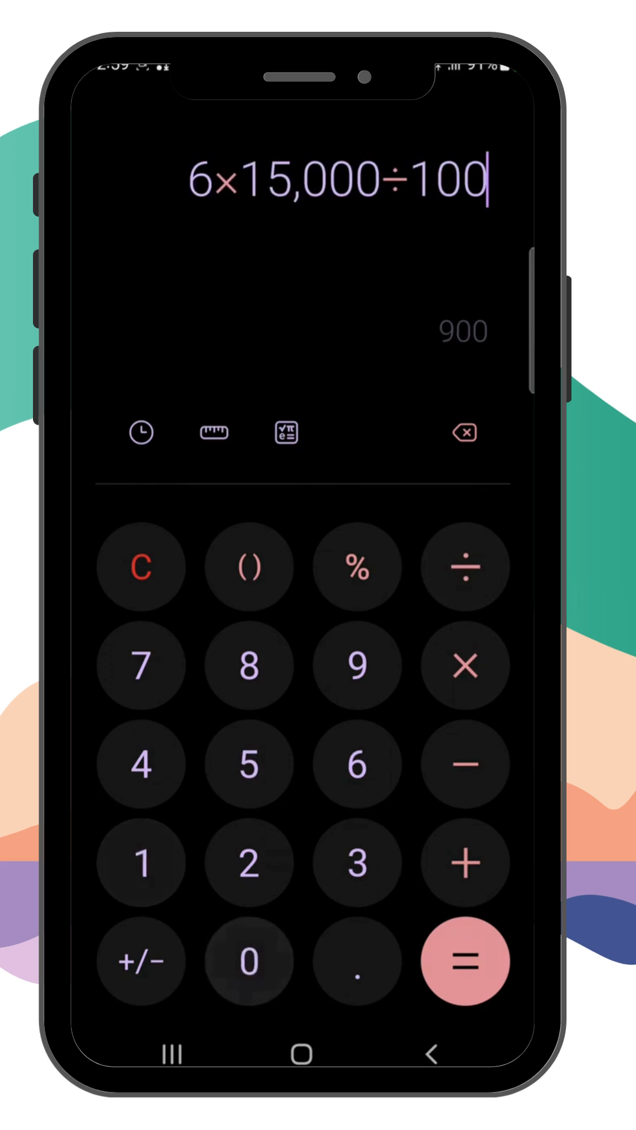
pyautogui.click(464, 960)
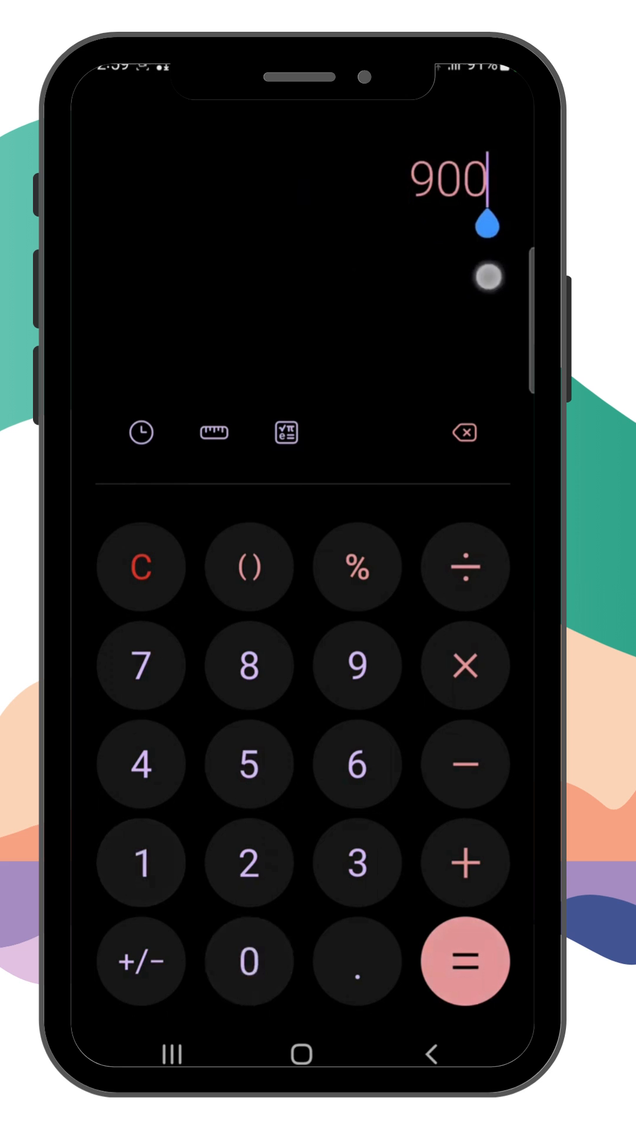